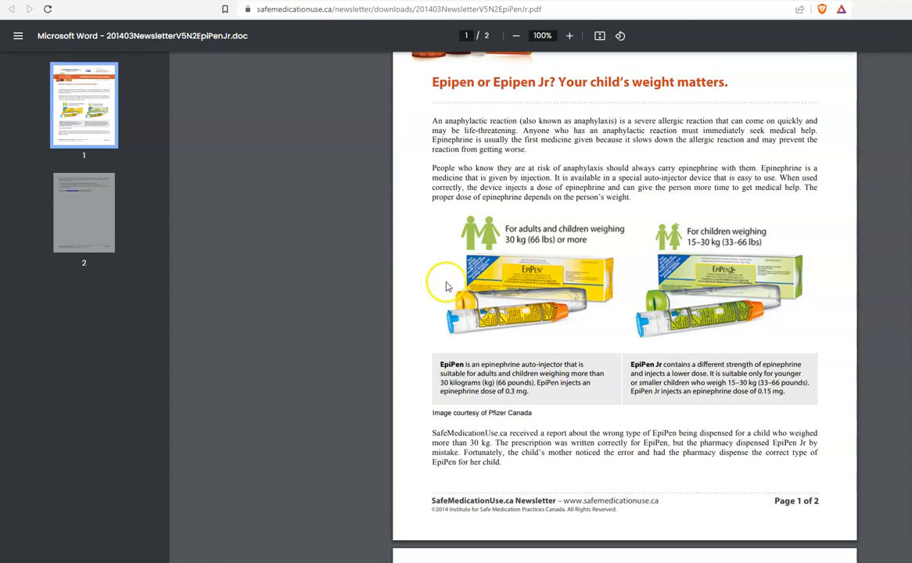
mouse_move(551, 258)
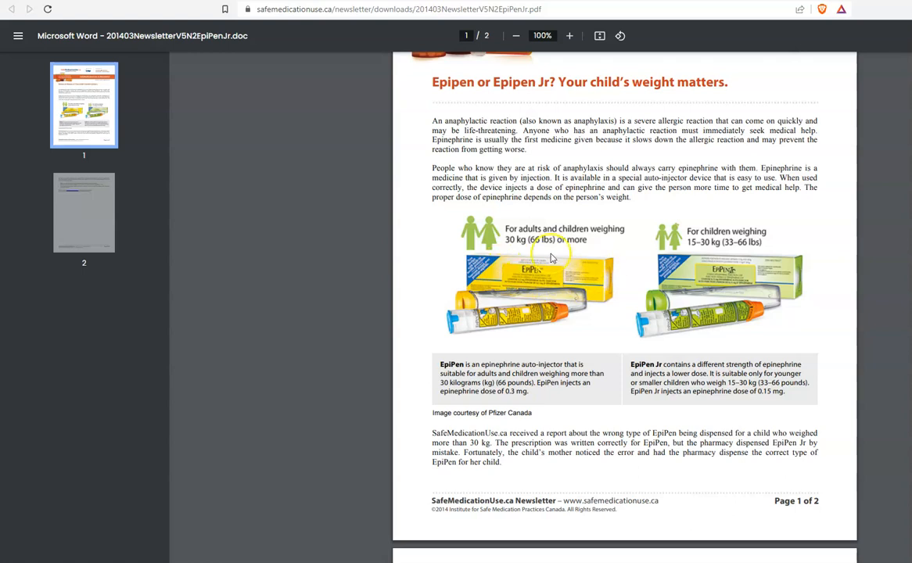
mouse_move(544, 290)
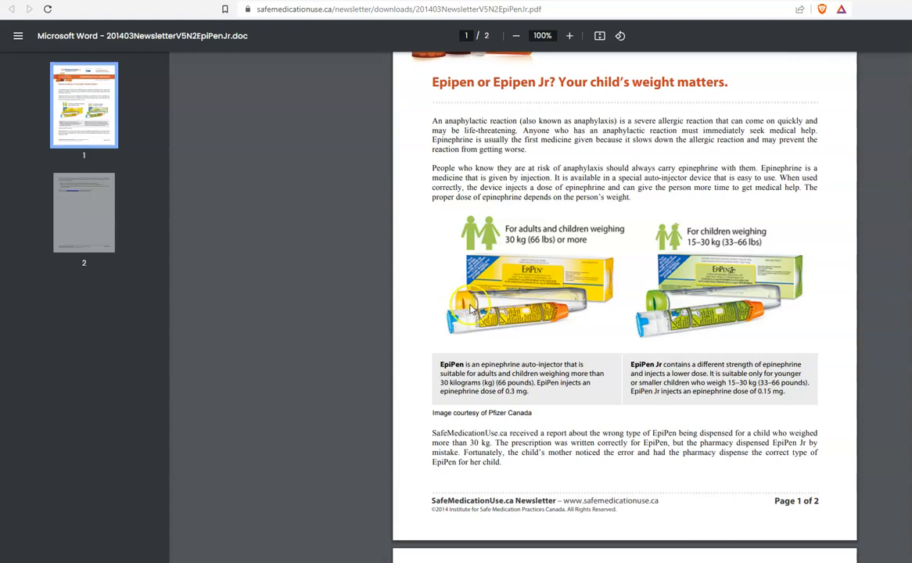
mouse_move(505, 326)
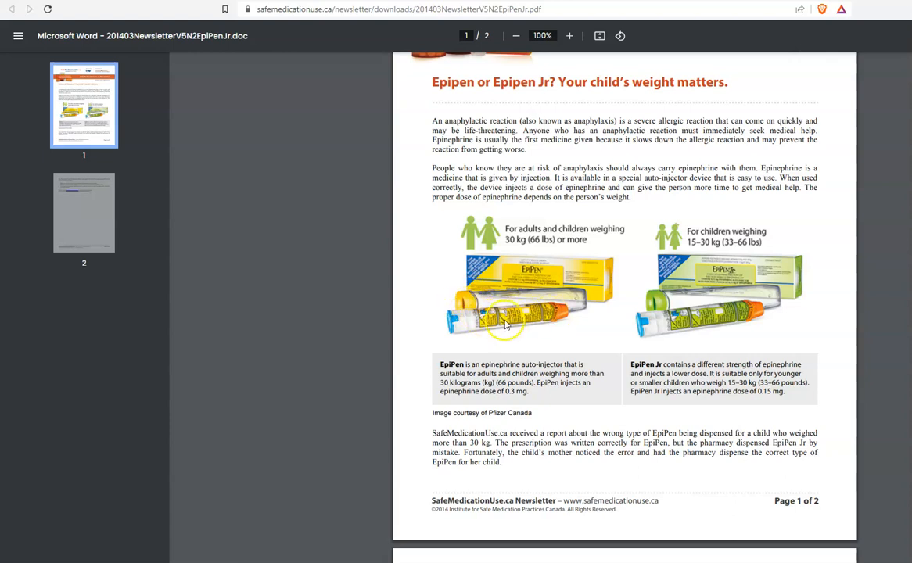
mouse_move(544, 313)
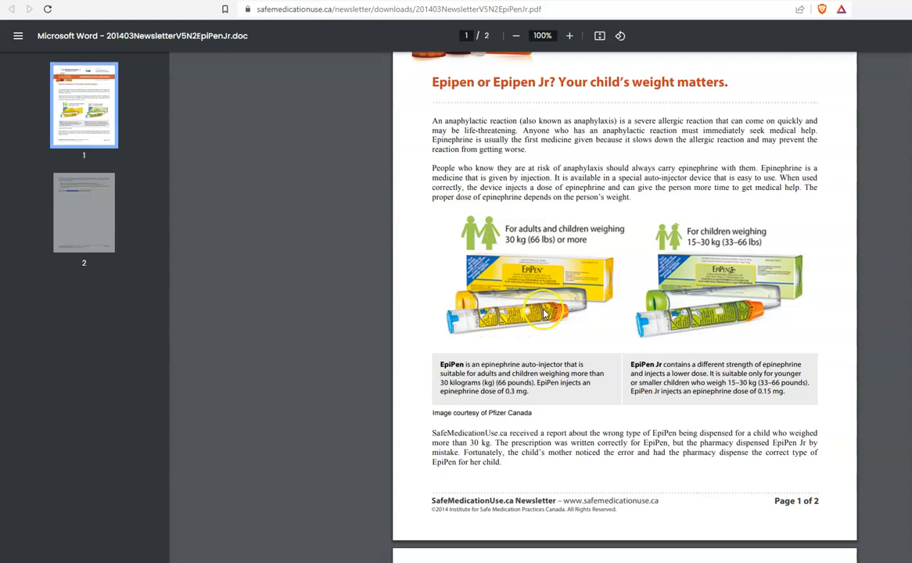
mouse_move(452, 315)
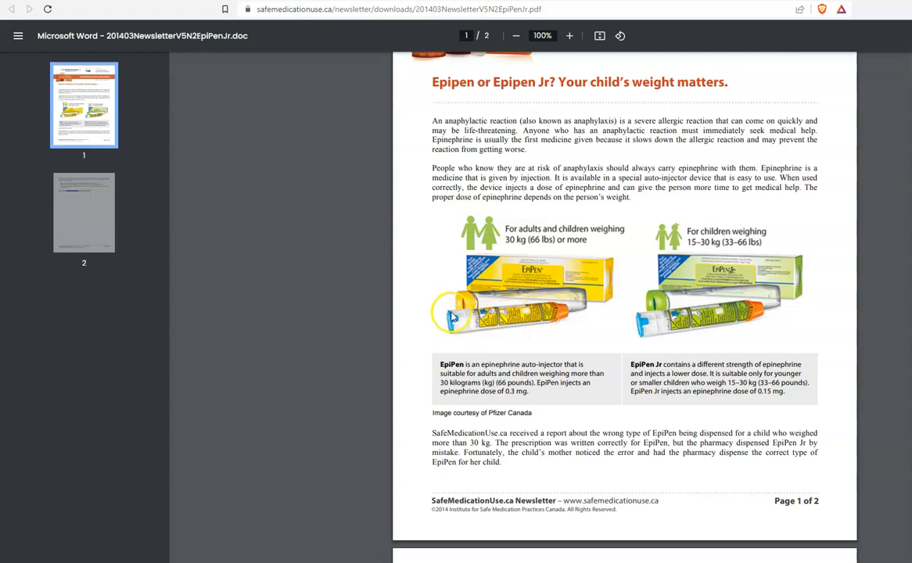
mouse_move(564, 328)
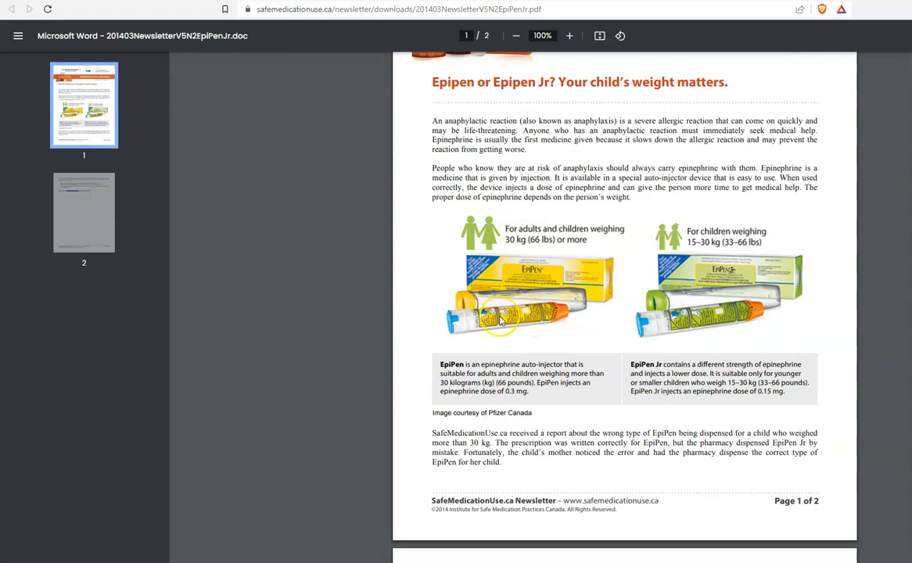
mouse_move(547, 315)
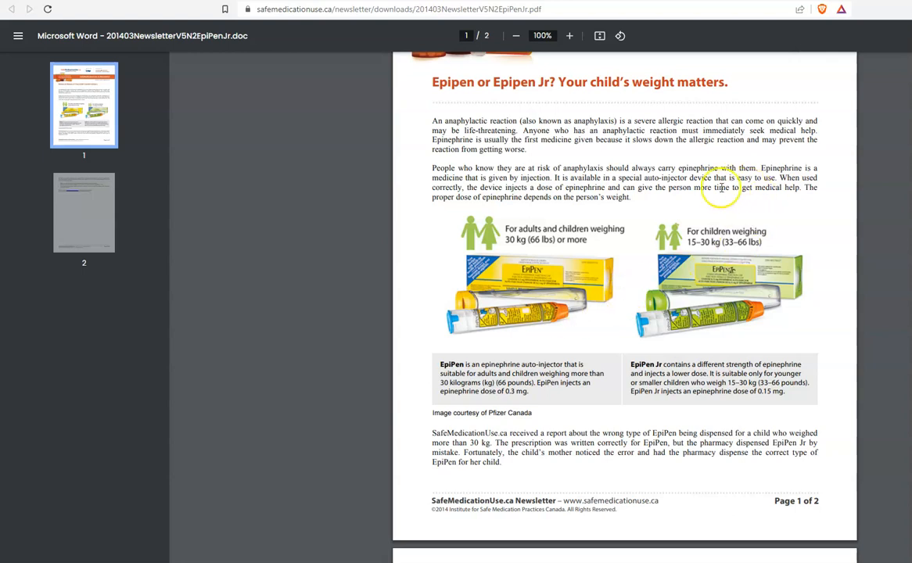
mouse_move(766, 298)
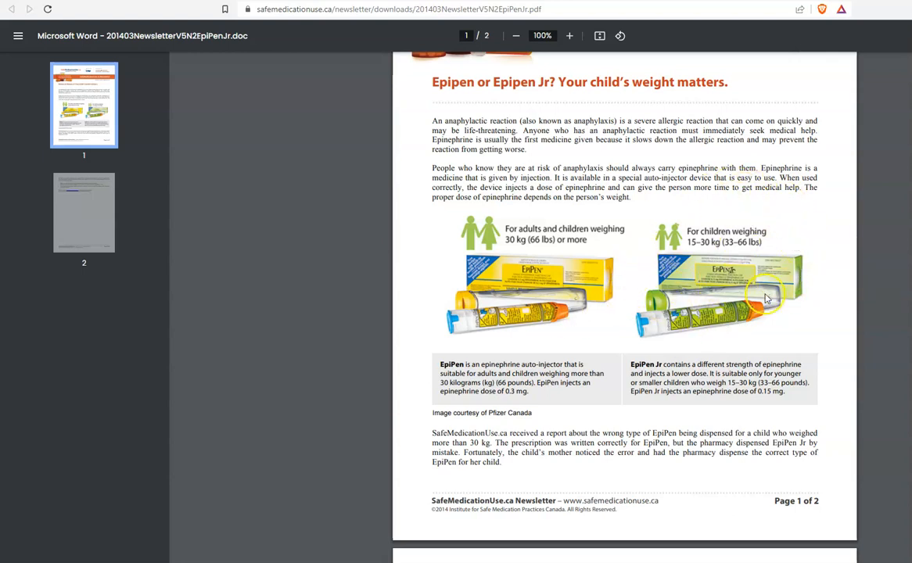
mouse_move(755, 274)
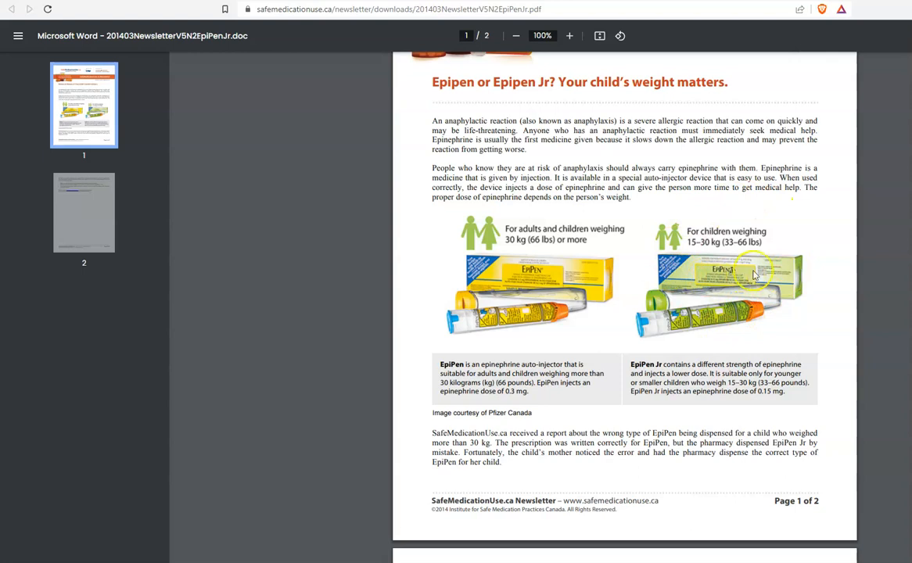
mouse_move(731, 287)
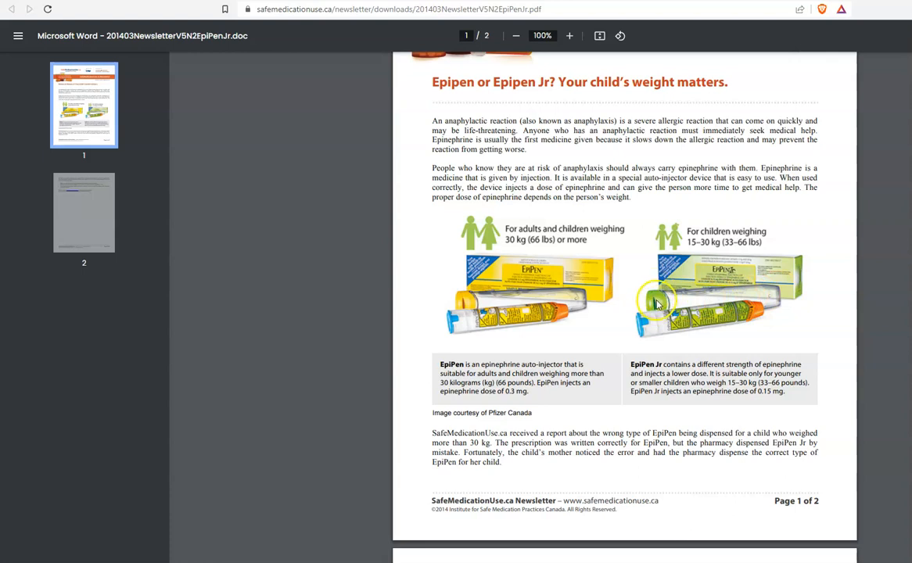
mouse_move(692, 319)
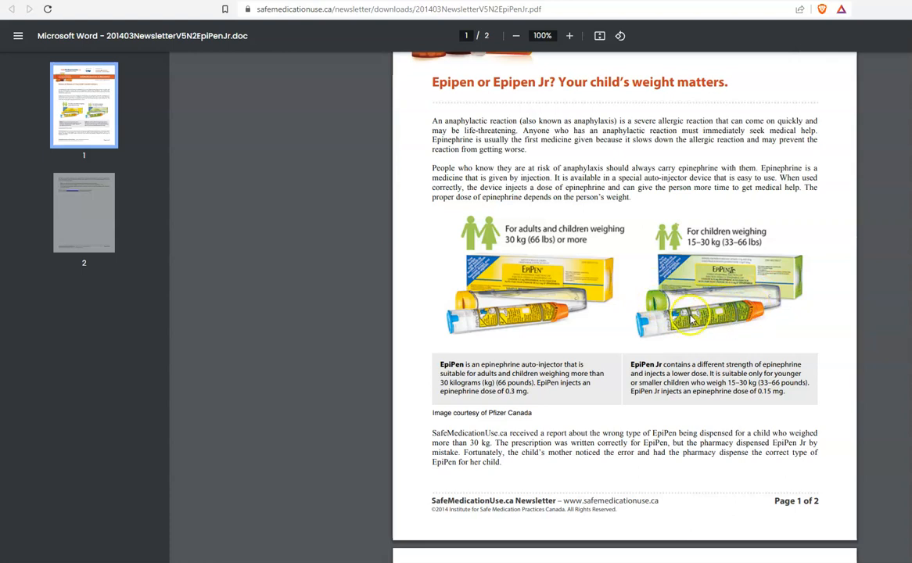
mouse_move(750, 314)
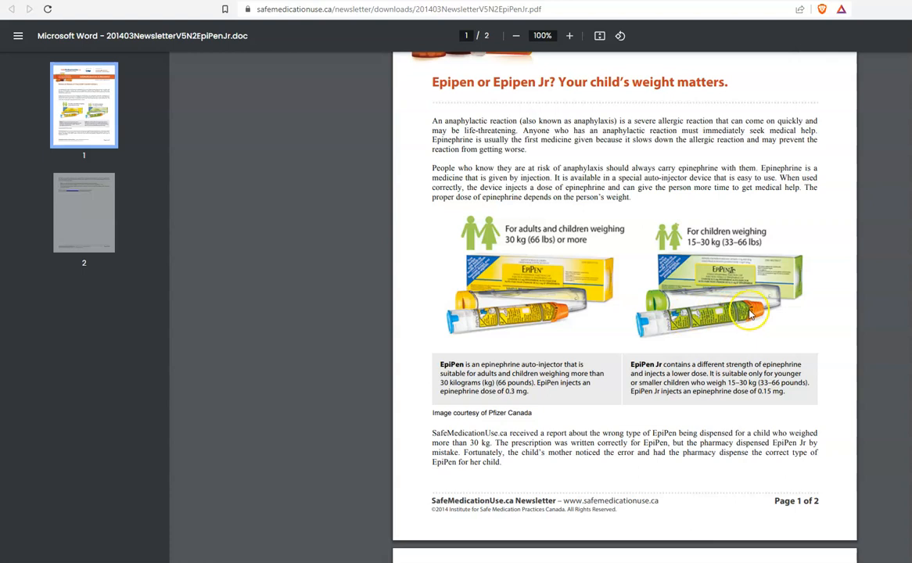
mouse_move(641, 328)
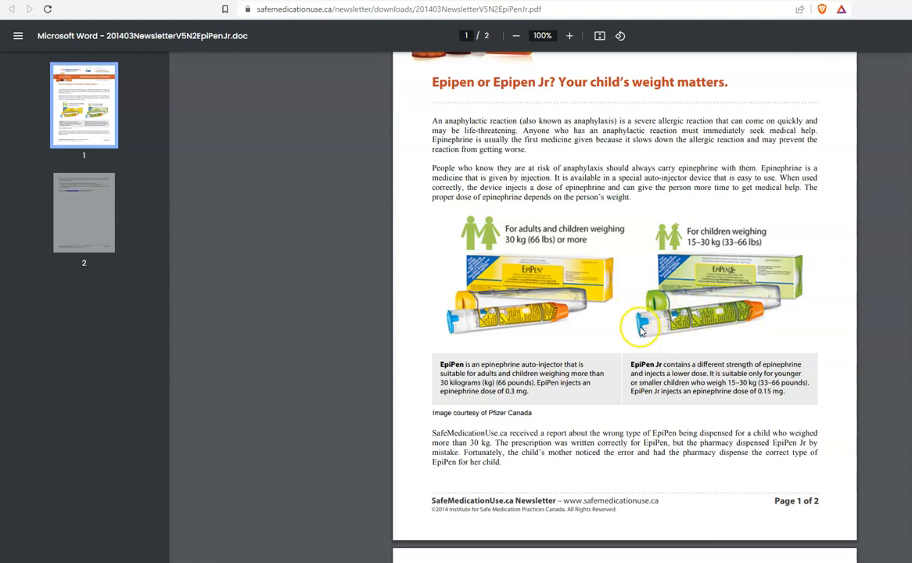
mouse_move(721, 320)
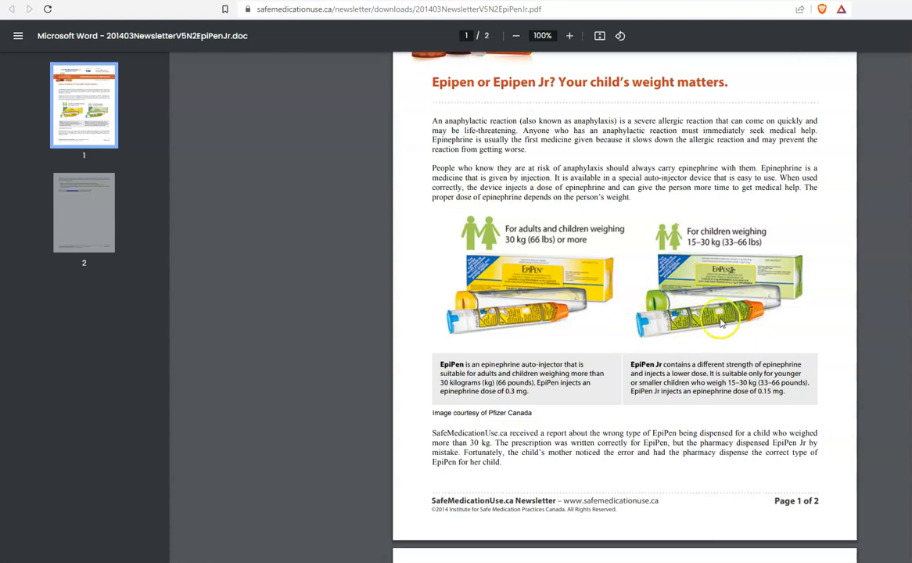
mouse_move(751, 316)
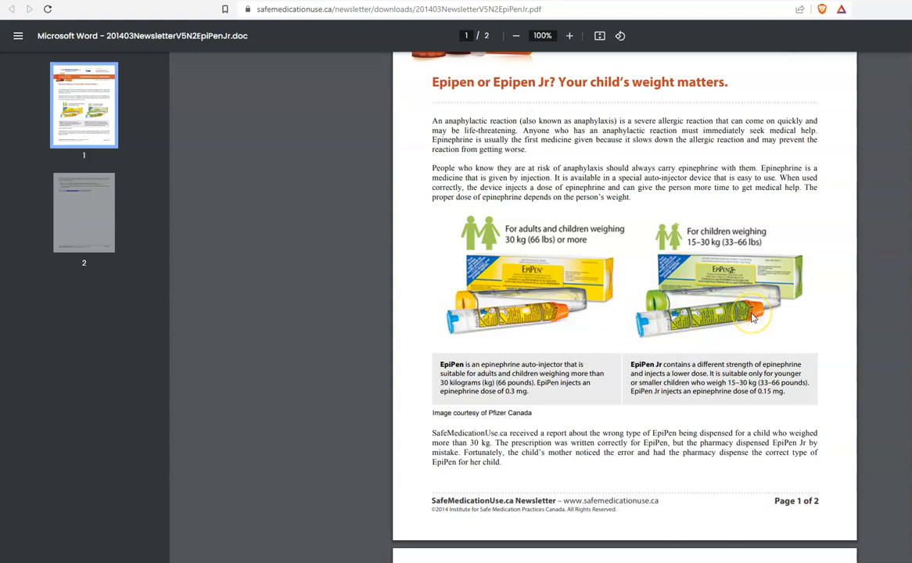
mouse_move(750, 317)
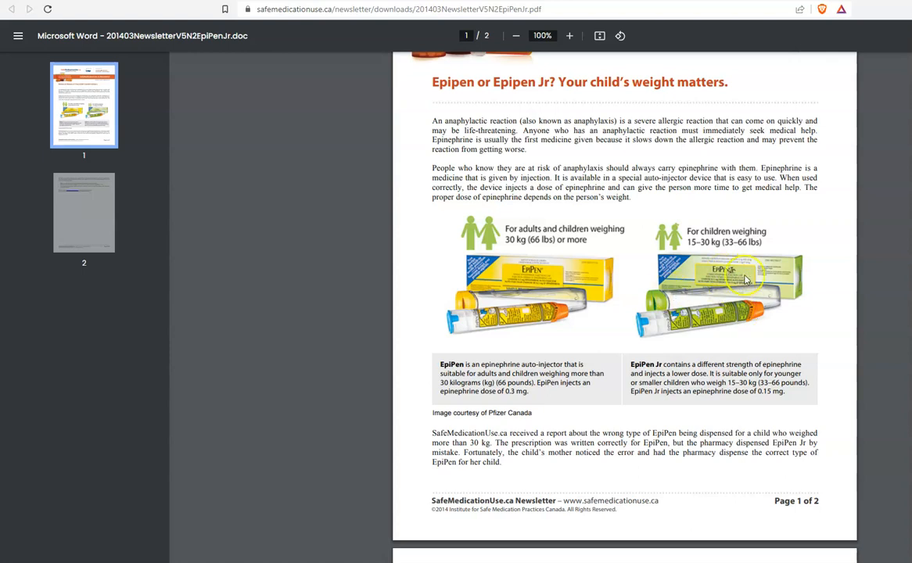
mouse_move(727, 313)
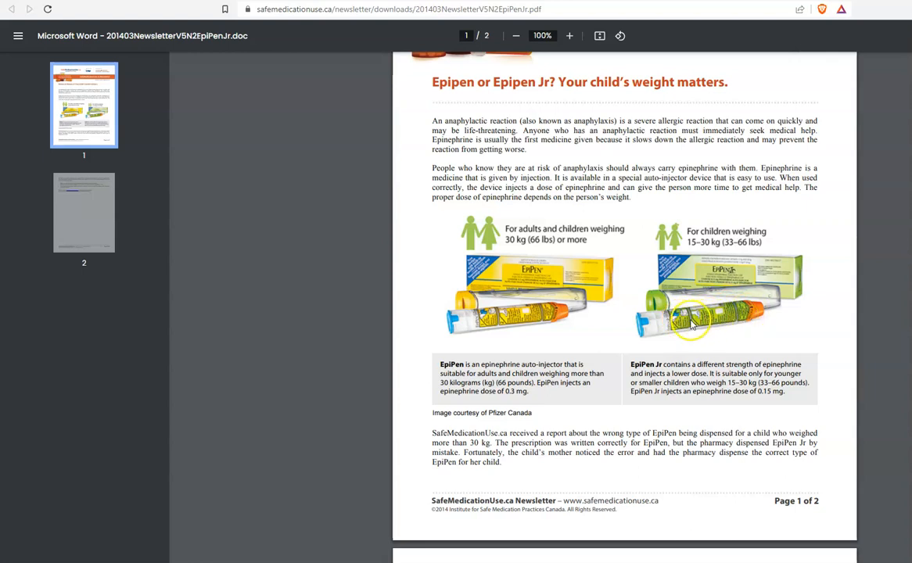
mouse_move(704, 317)
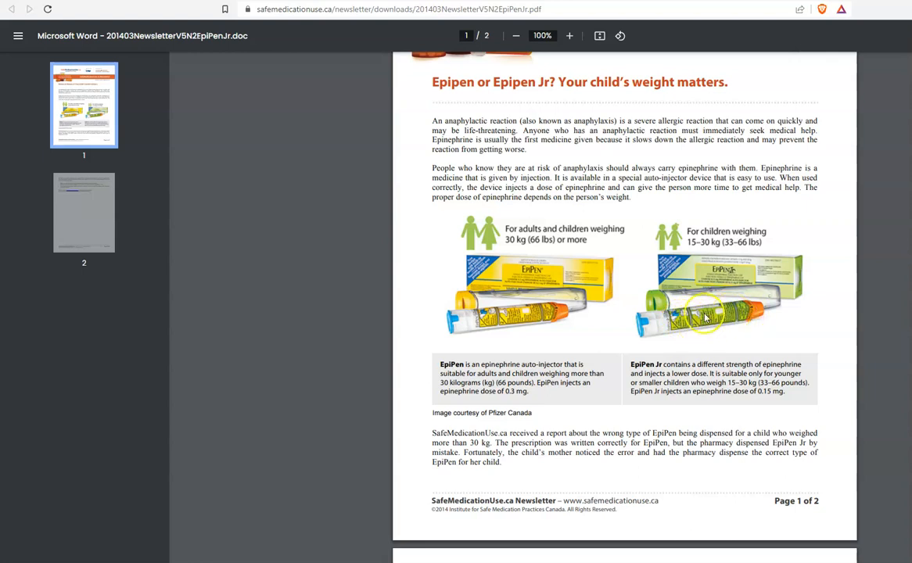
mouse_move(544, 319)
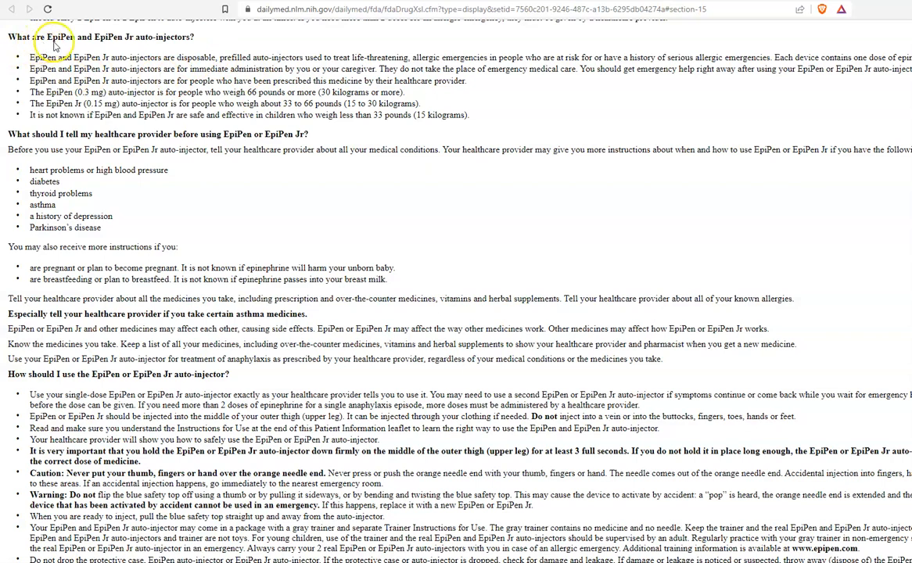
mouse_move(144, 47)
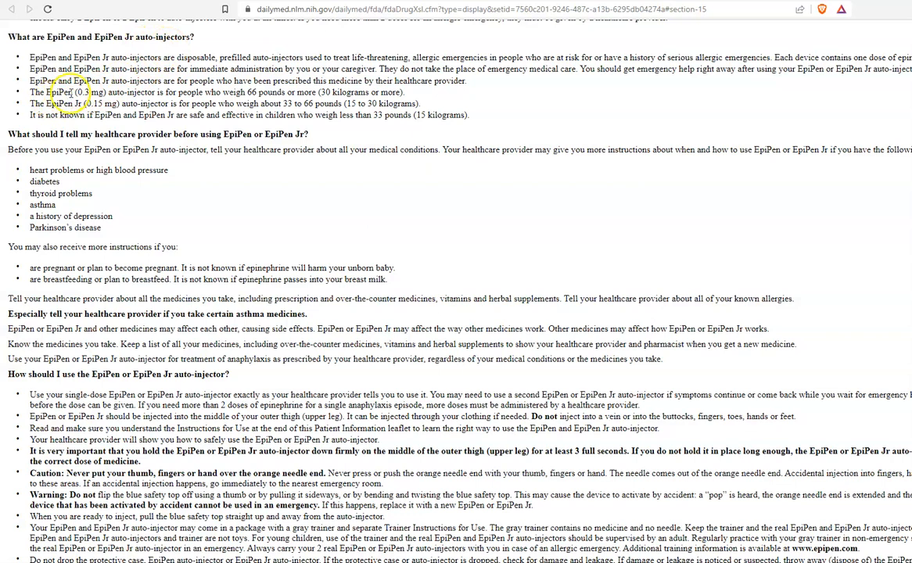
mouse_move(160, 98)
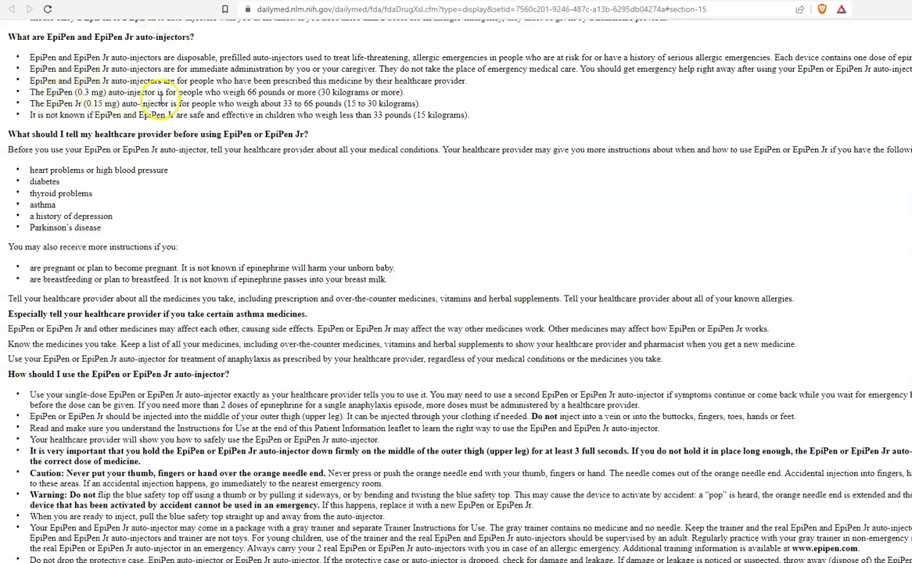
mouse_move(260, 102)
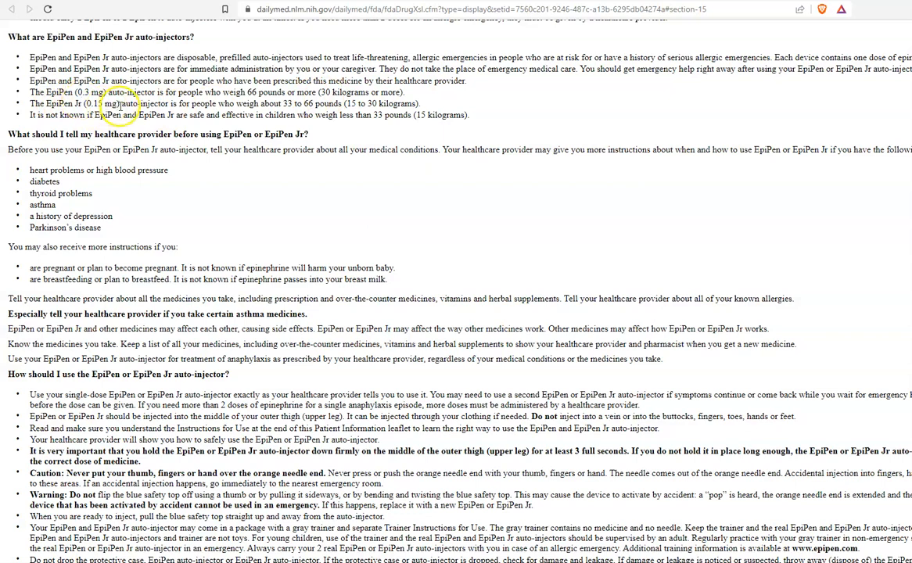
mouse_move(263, 105)
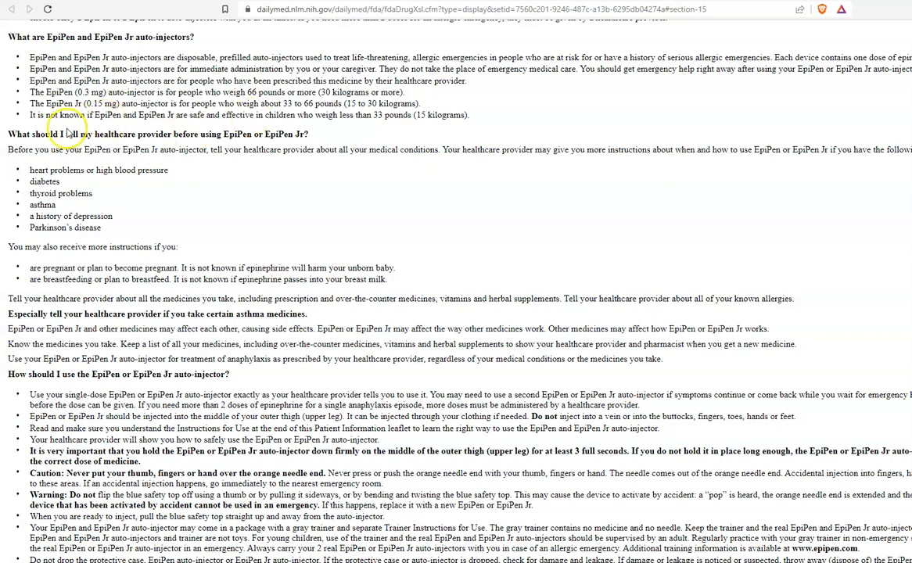
mouse_move(61, 129)
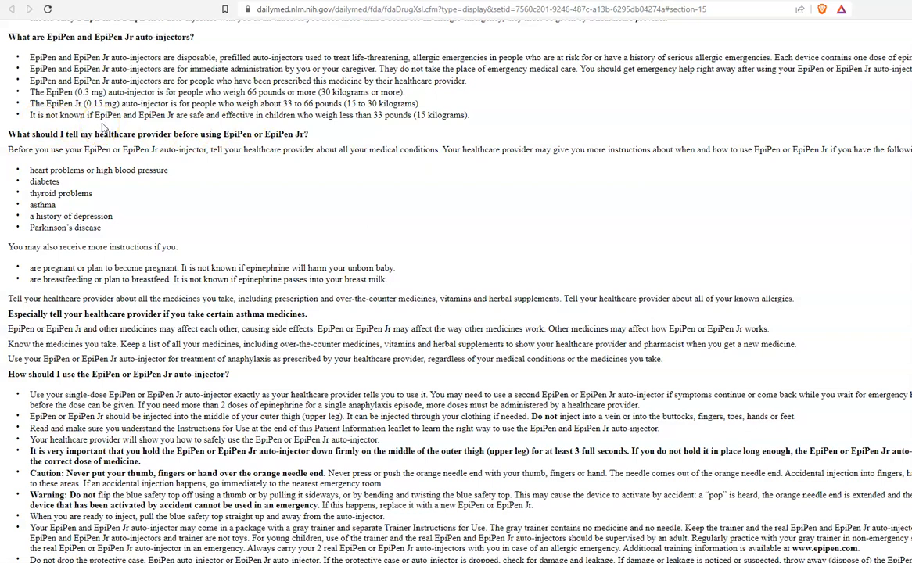
mouse_move(167, 127)
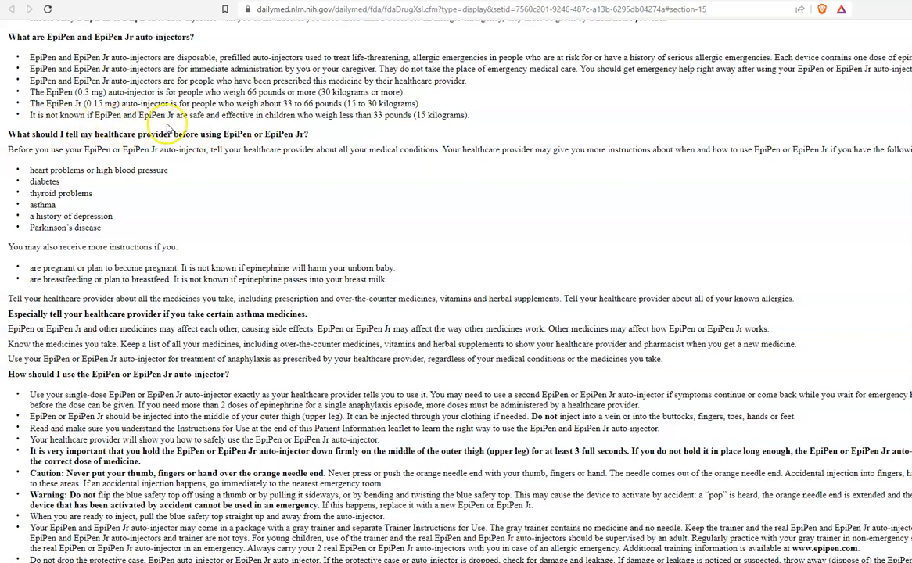
mouse_move(259, 126)
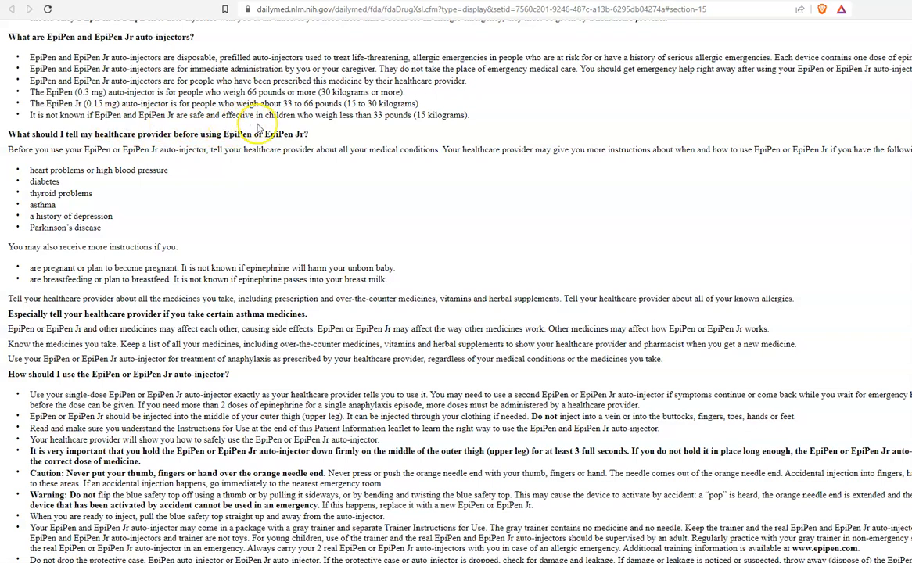
mouse_move(378, 127)
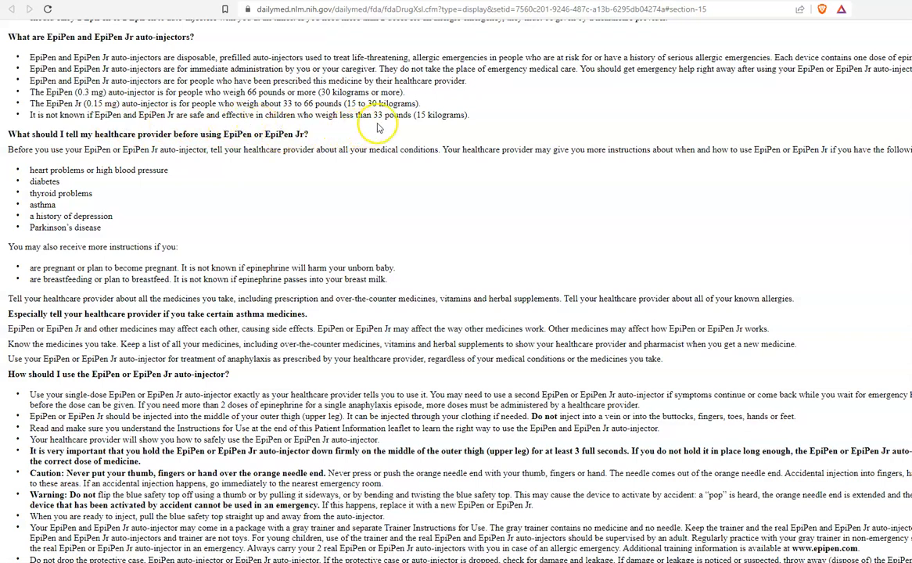
mouse_move(413, 128)
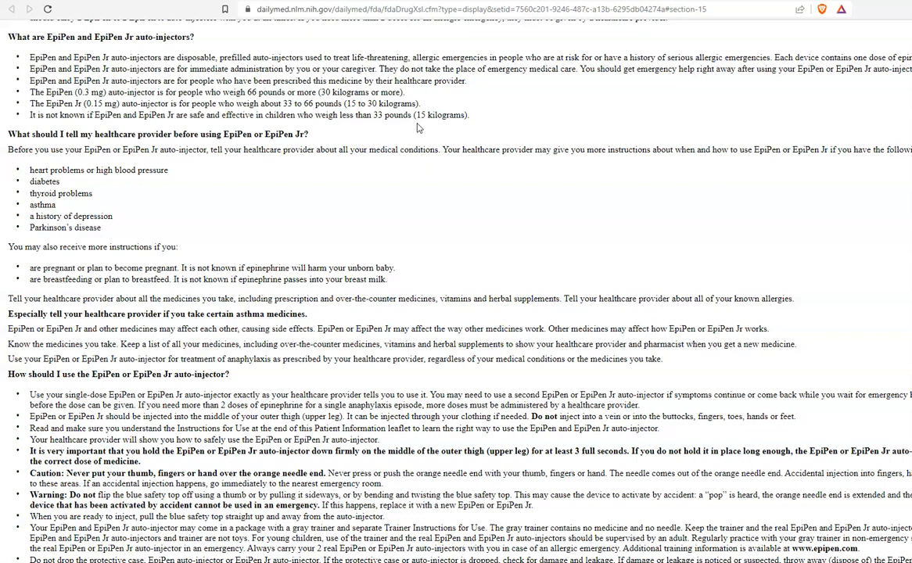
mouse_move(417, 130)
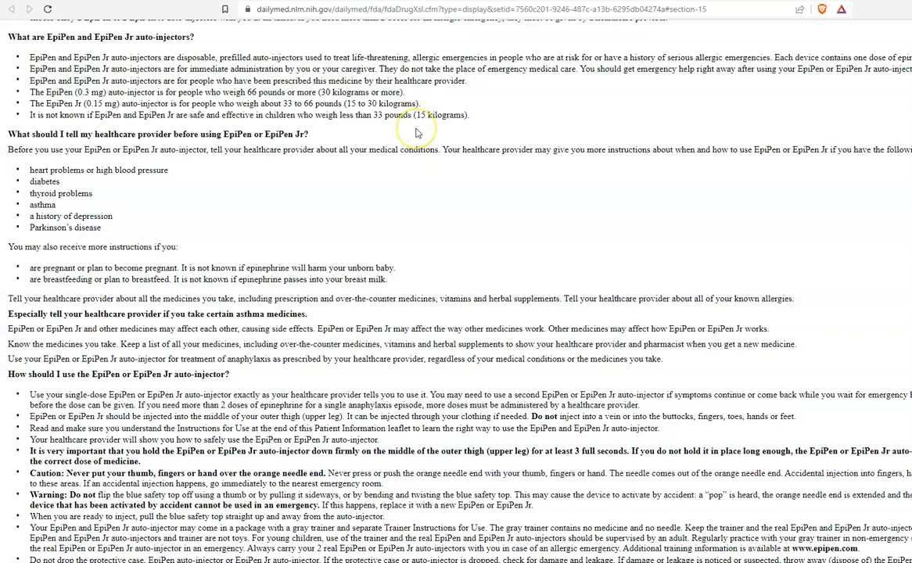
mouse_move(417, 132)
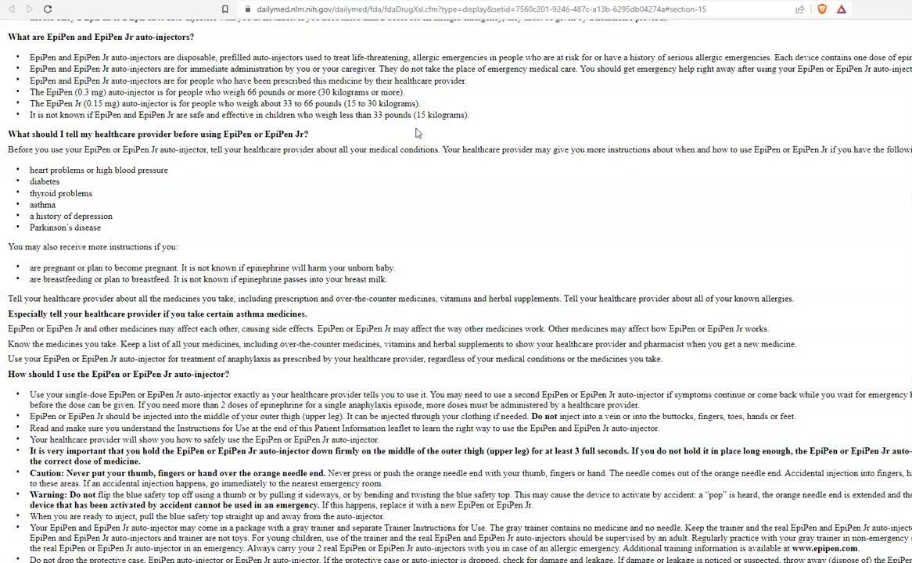